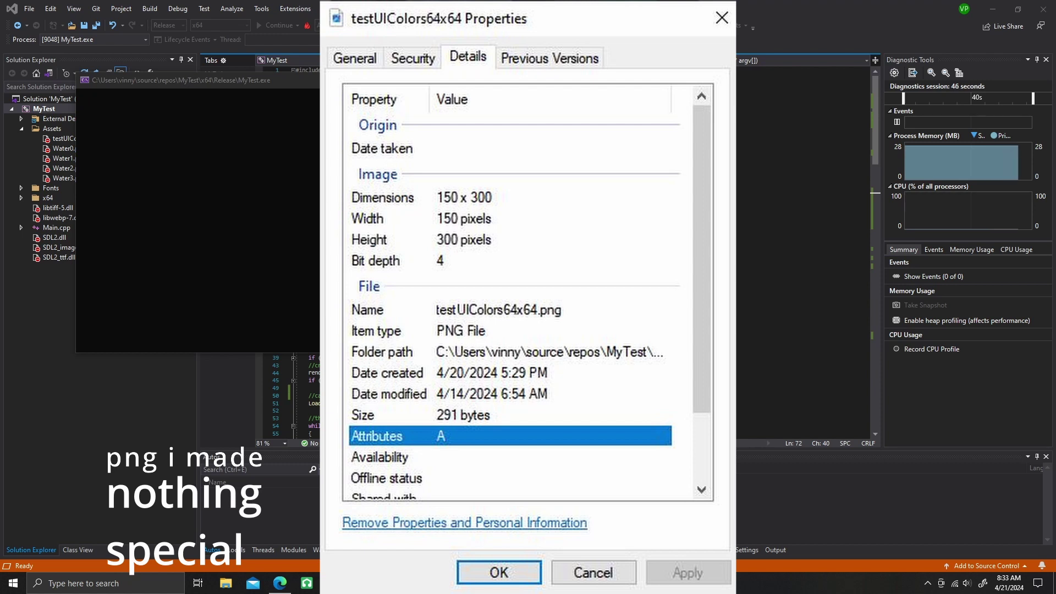
Dismiss the PNG Properties dialog and close the running Test sprite window
{"action": "left_click", "coordinate": [498, 573]}
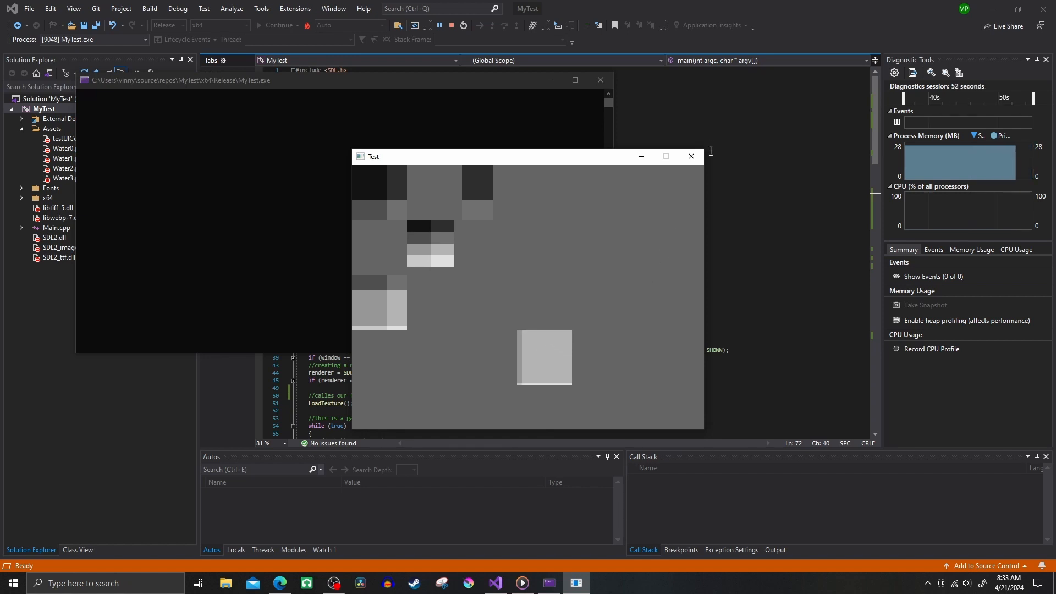
{"action": "left_click", "coordinate": [690, 156]}
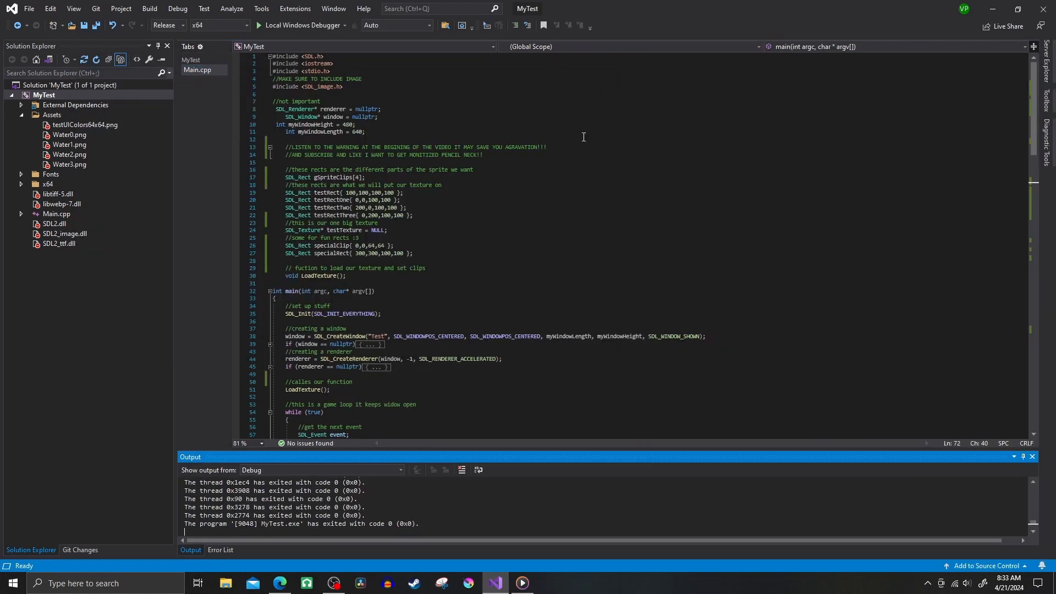
{"action": "left_click", "coordinate": [386, 86]}
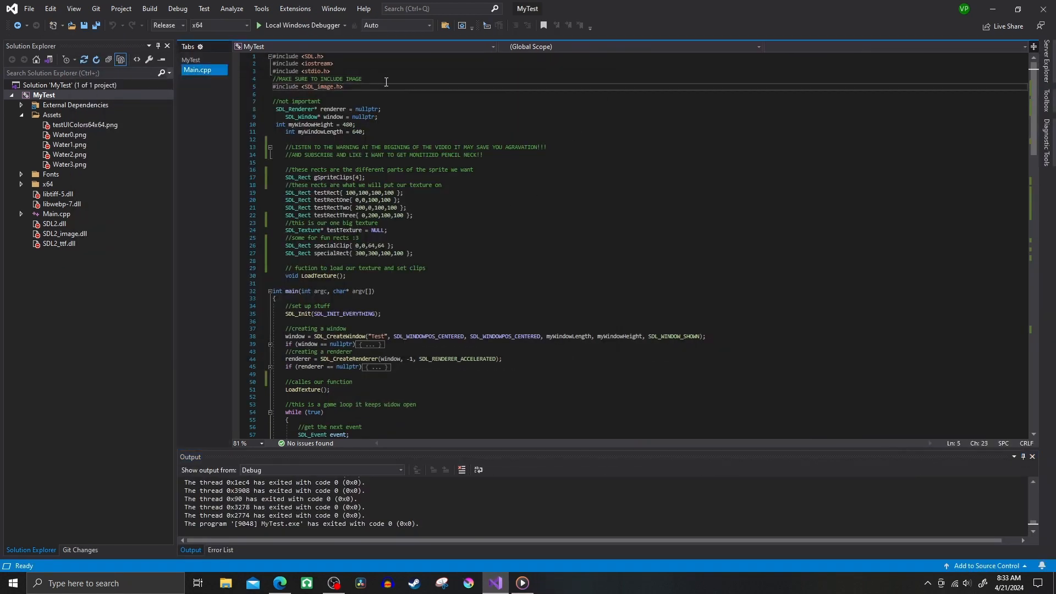
{"action": "left_click", "coordinate": [412, 79]}
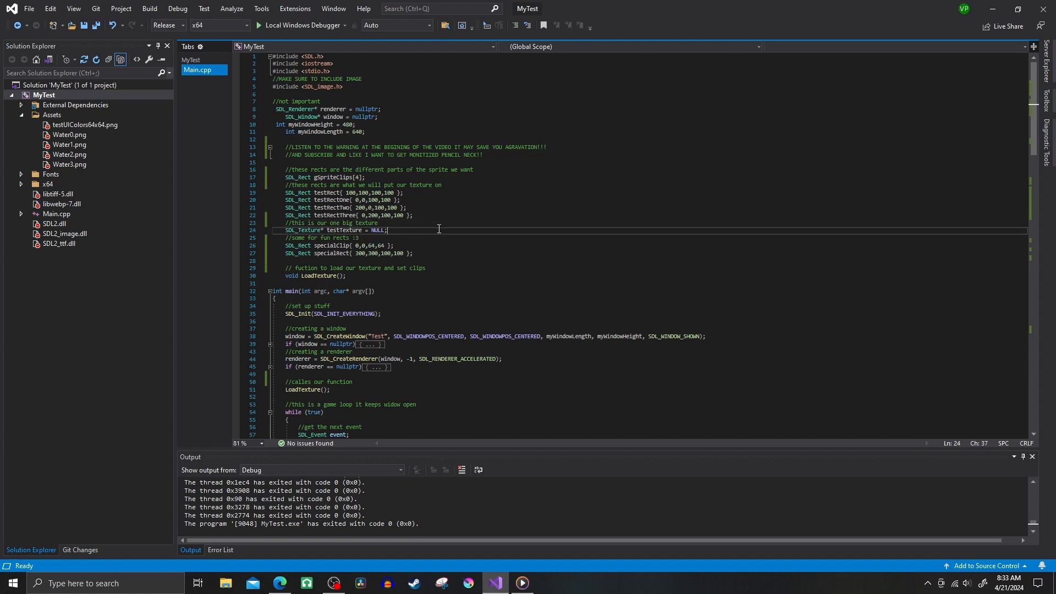
{"action": "left_click", "coordinate": [457, 180]}
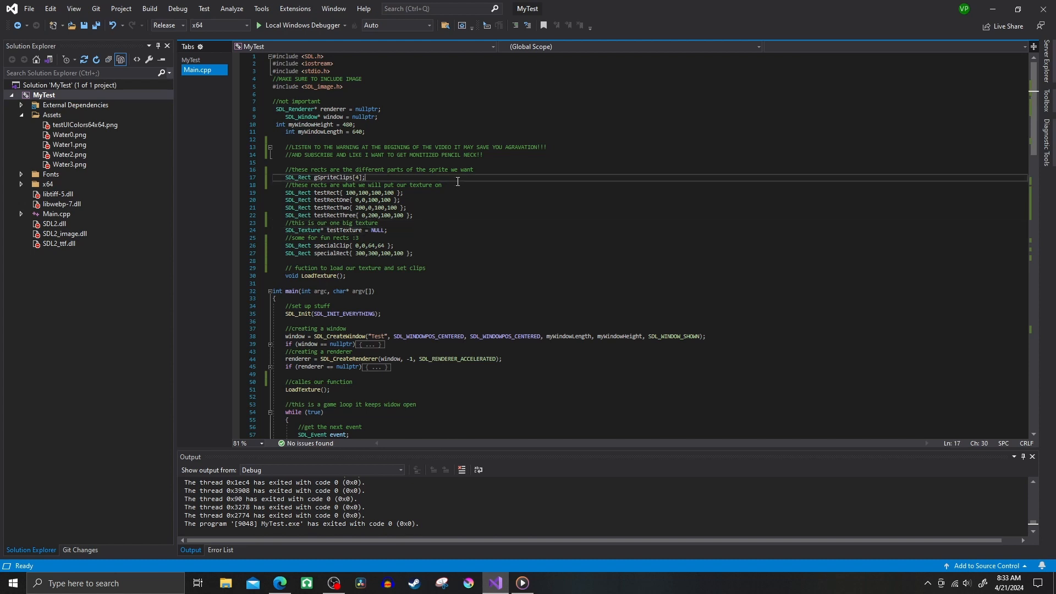
{"action": "mouse_move", "coordinate": [463, 179]}
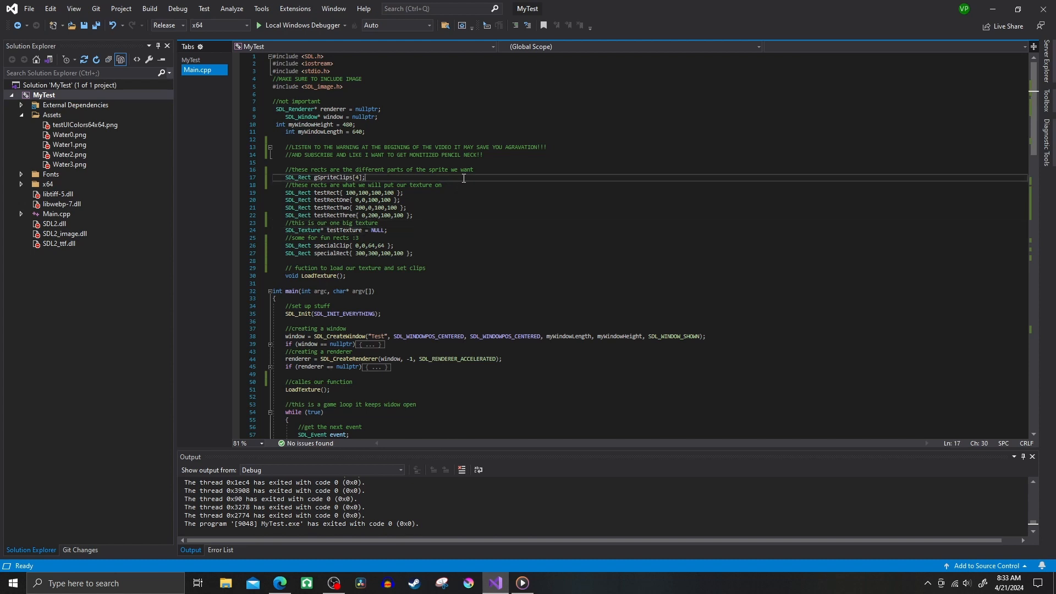
{"action": "left_click", "coordinate": [479, 199]}
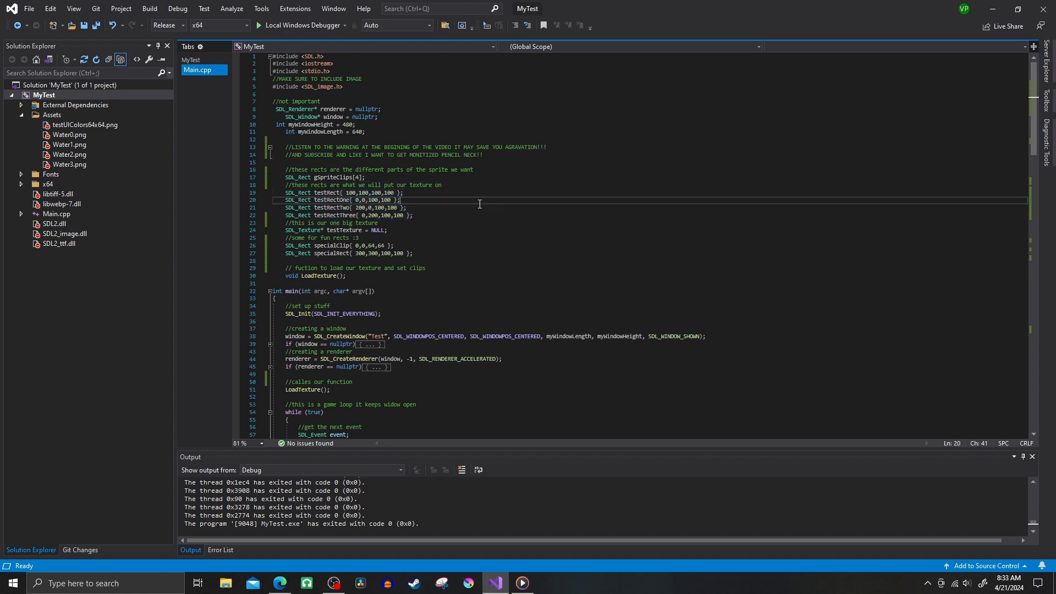
{"action": "mouse_move", "coordinate": [476, 217]}
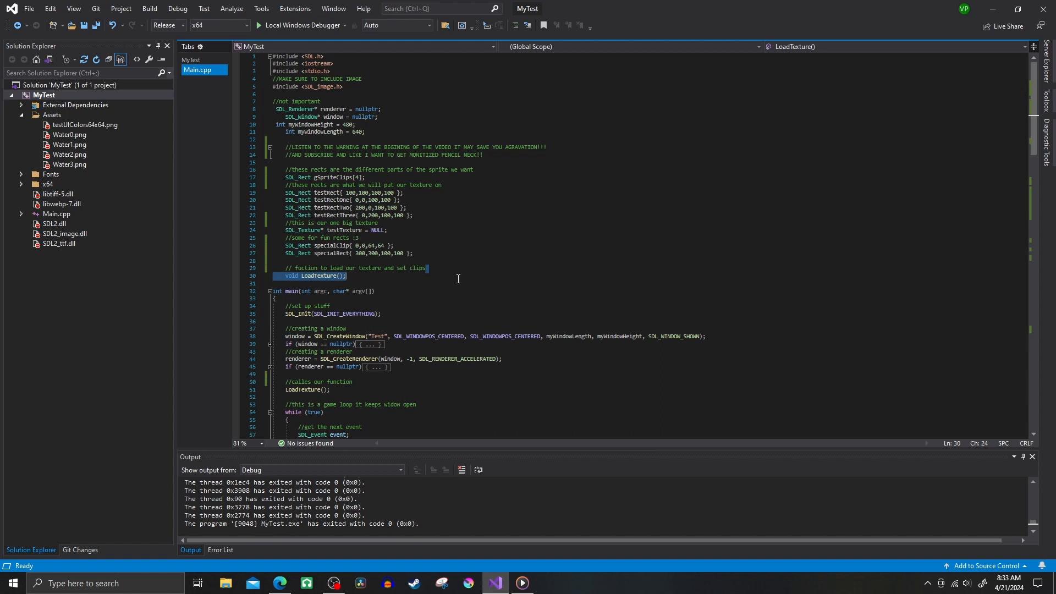
{"action": "left_click", "coordinate": [471, 275]}
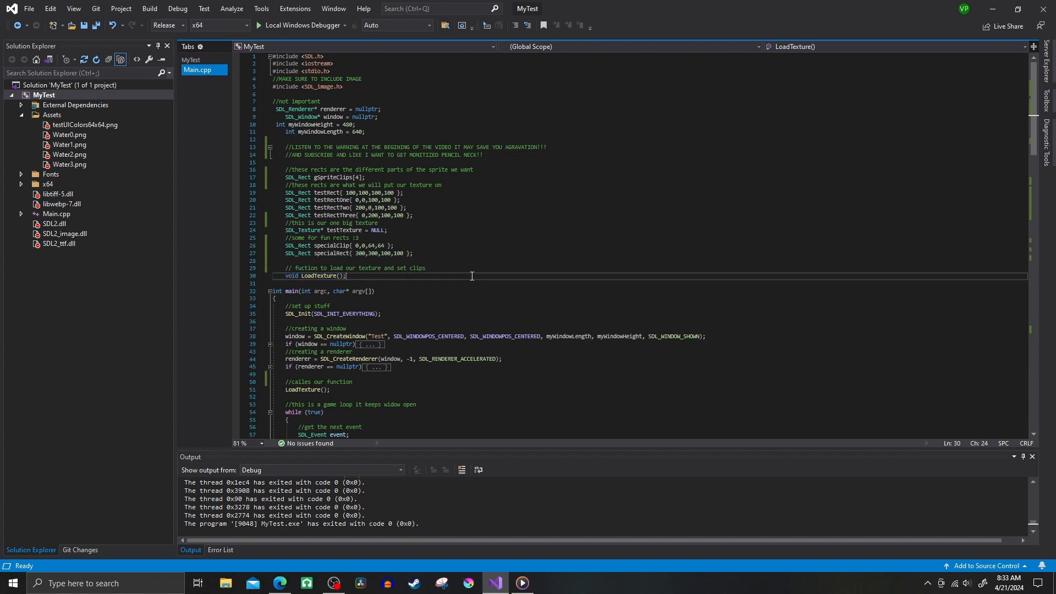
{"action": "scroll", "scroll_direction": "down", "scroll_amount": 3}
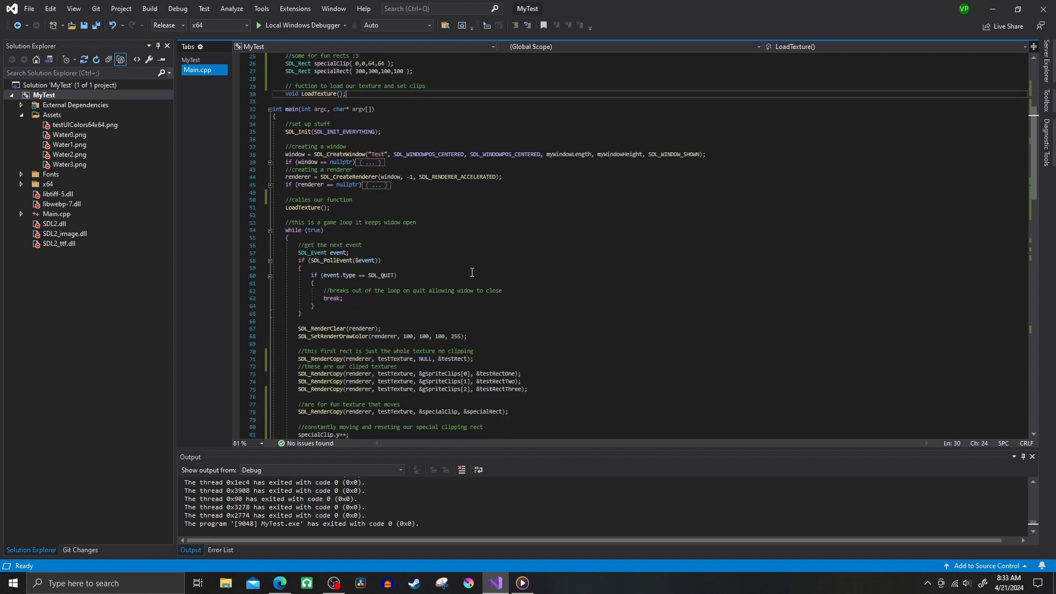
Delete the extra character after IMG_Load(...); in LoadTexture and save Main.cpp
{"action": "scroll", "scroll_direction": "down", "scroll_amount": 3}
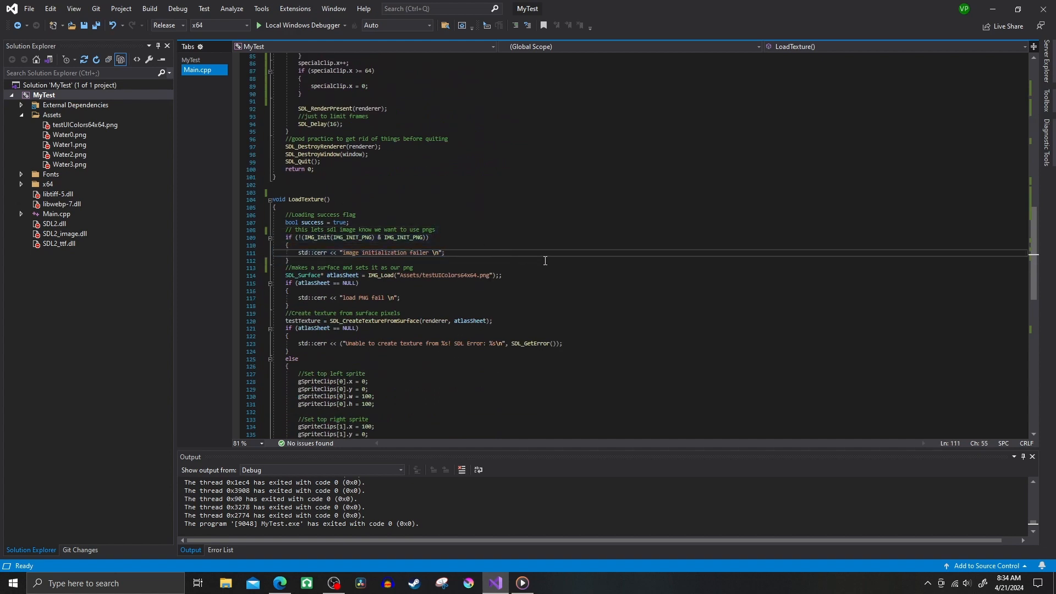
{"action": "scroll", "scroll_direction": "up", "scroll_amount": 3}
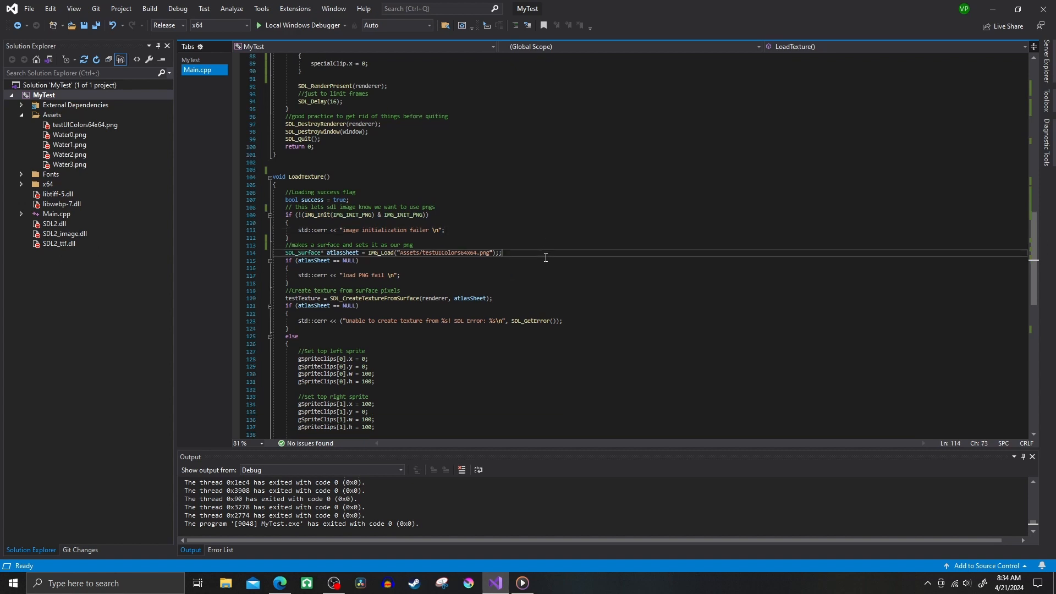
{"action": "key", "text": "Backspace"}
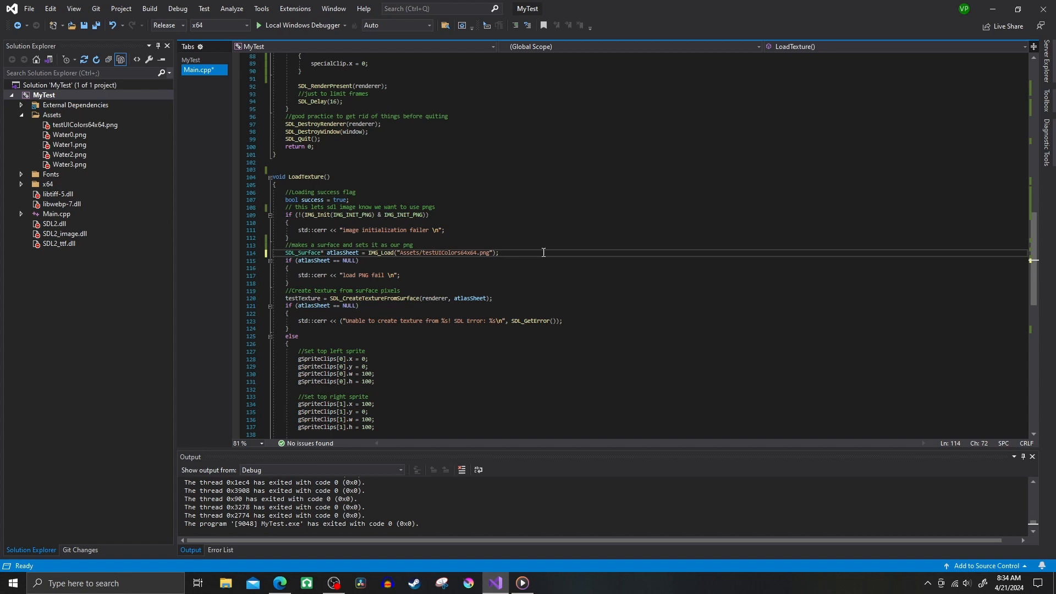
{"action": "key", "text": "ctrl+s"}
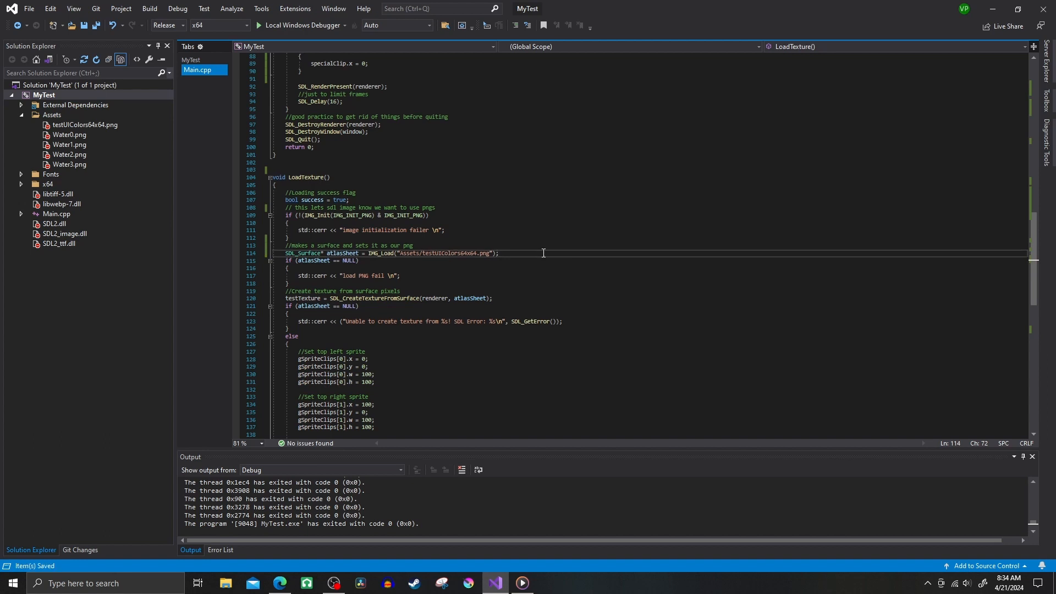
{"action": "mouse_move", "coordinate": [444, 253]}
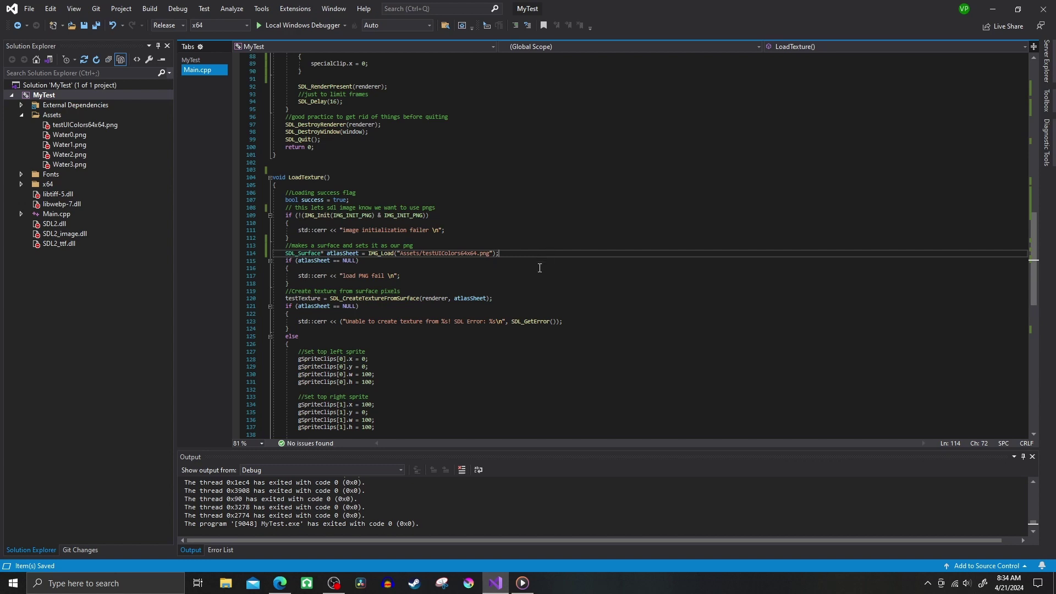
Review LoadTexture through SDL_FreeSurface and scroll back to main's loop
{"action": "left_click", "coordinate": [537, 297]}
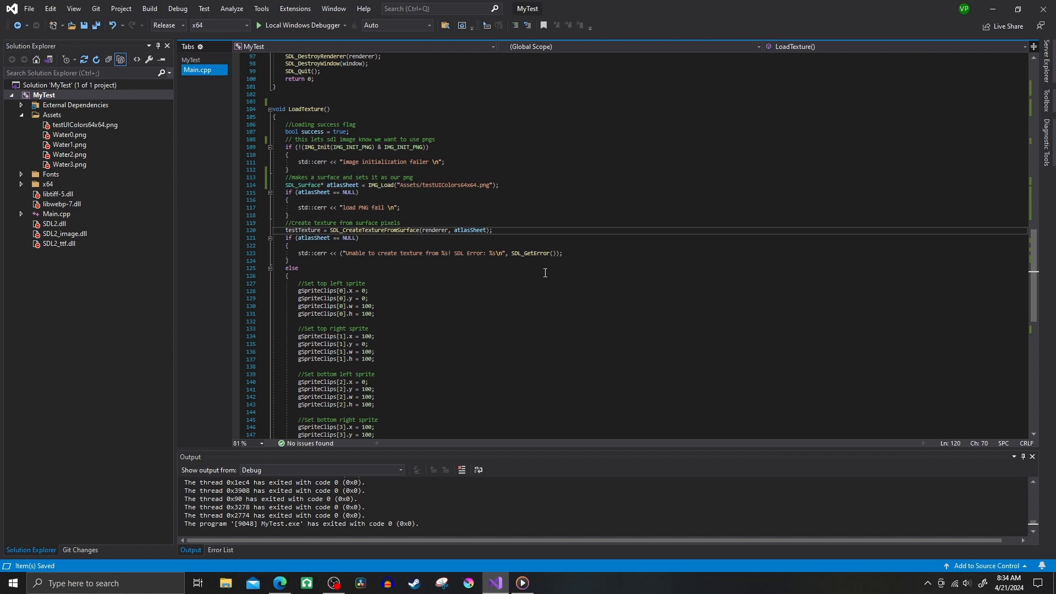
{"action": "scroll", "scroll_direction": "down", "scroll_amount": 3}
{"action": "type", "text": "SDL_FreeSurface(atlasSheet);"}
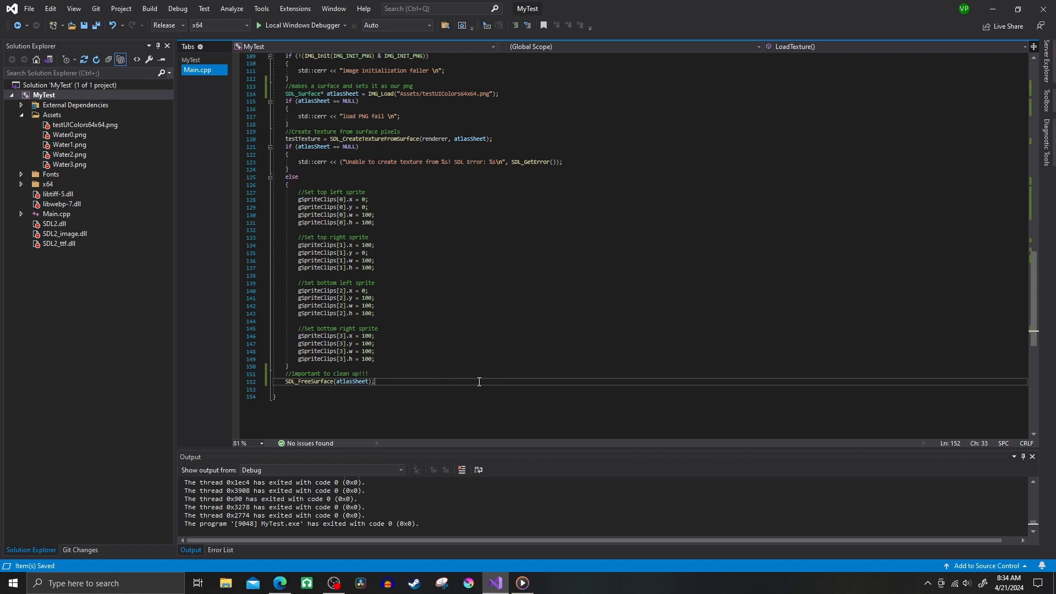
{"action": "scroll", "scroll_direction": "up", "scroll_amount": 3}
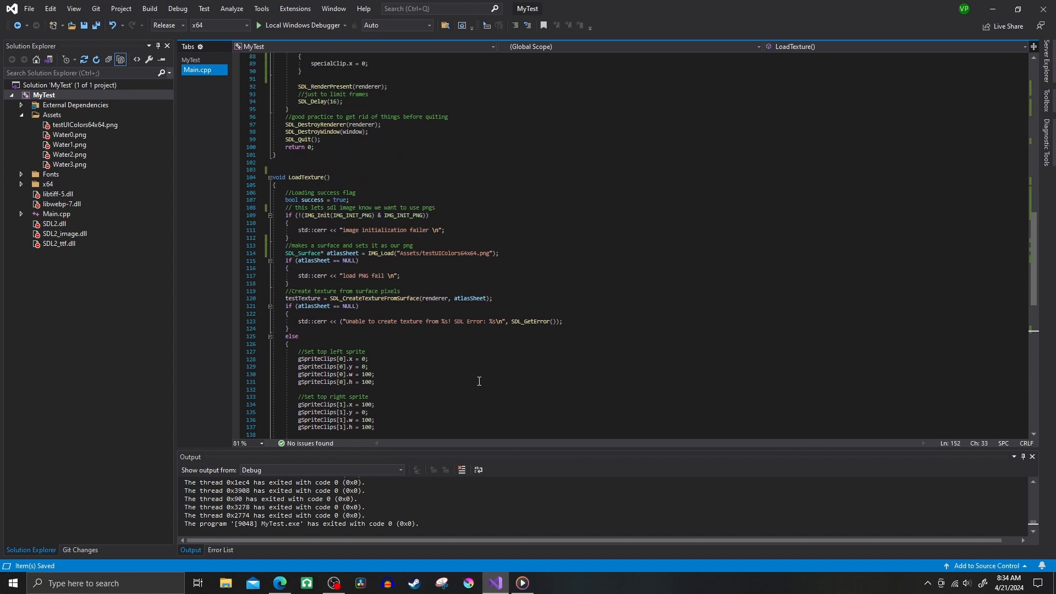
{"action": "scroll", "scroll_direction": "up", "scroll_amount": 3}
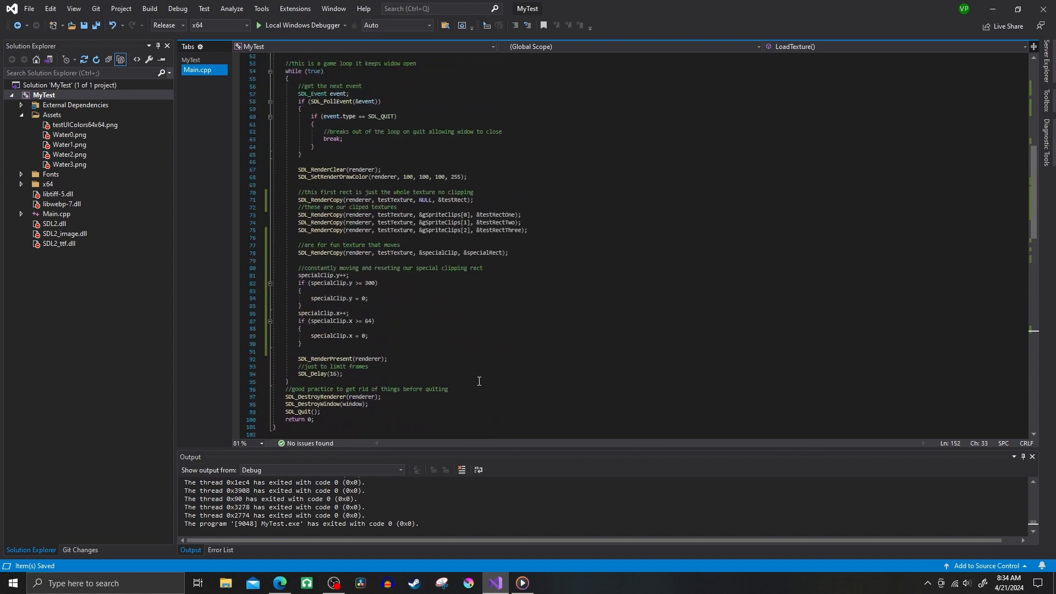
Check main's SDL_RenderCopy calls for the clipped textures, then run Local Windows Debugger
{"action": "scroll", "scroll_direction": "up", "scroll_amount": 3}
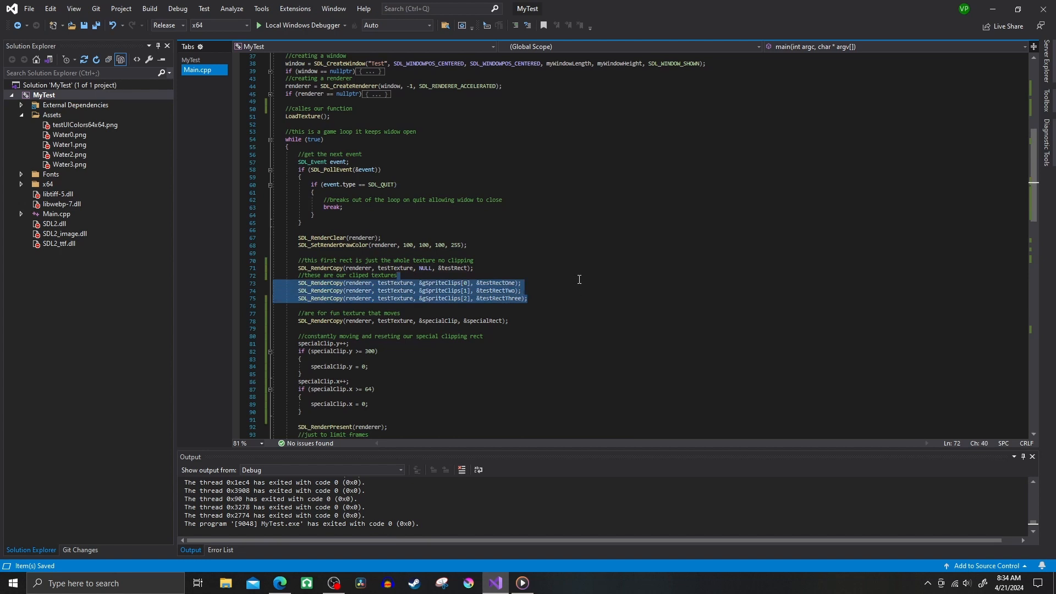
{"action": "scroll", "scroll_direction": "down", "scroll_amount": 3}
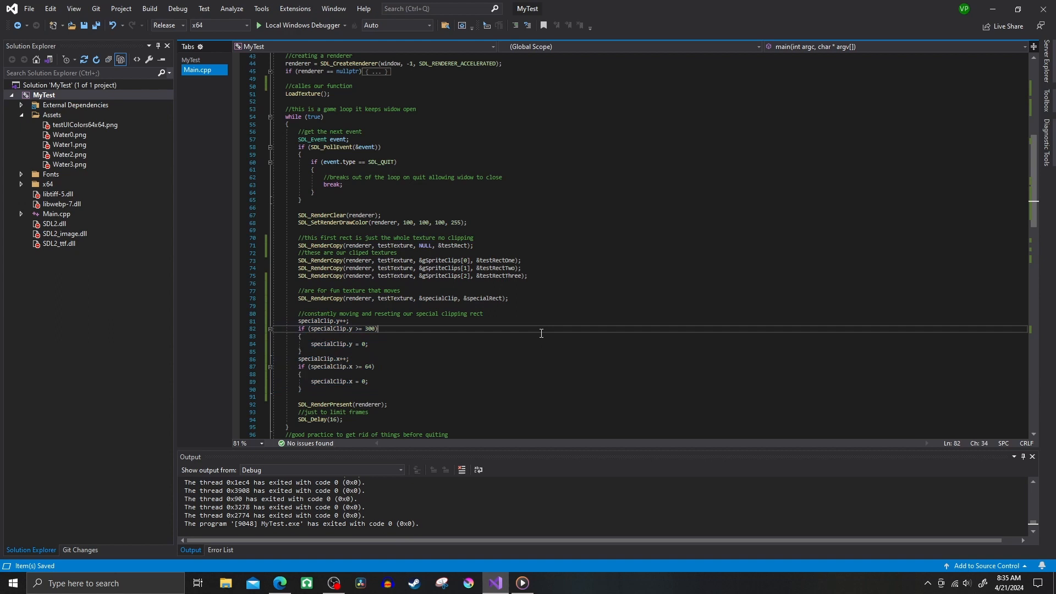
{"action": "scroll", "scroll_direction": "down", "scroll_amount": 3}
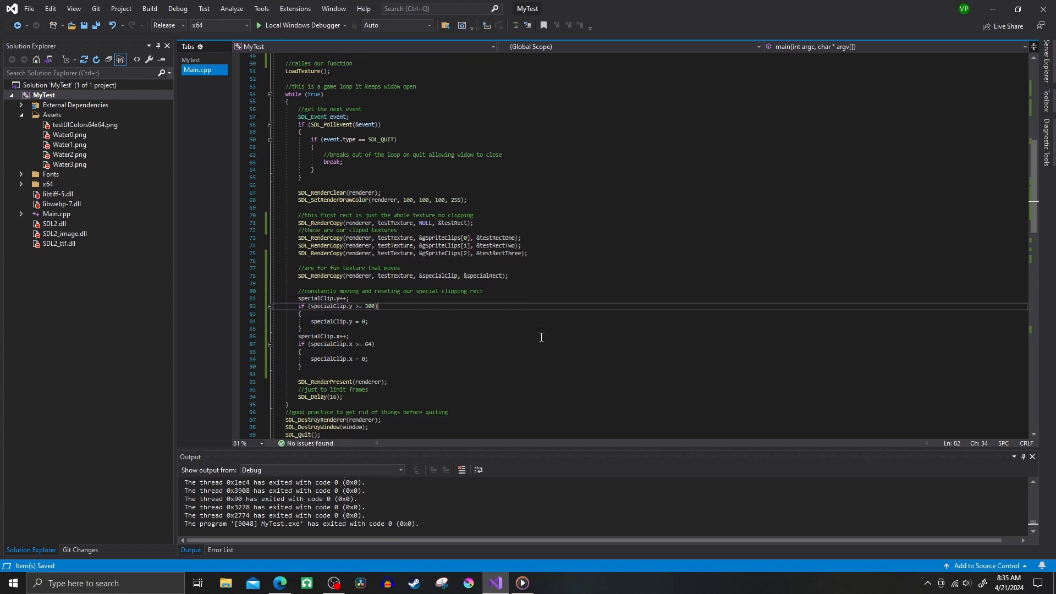
{"action": "left_click", "coordinate": [301, 24]}
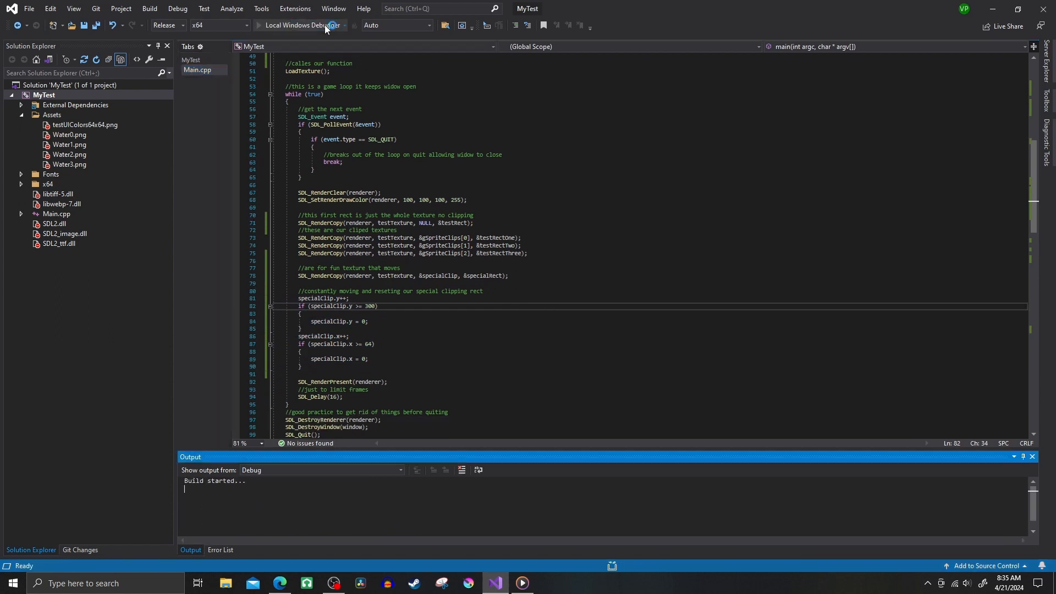